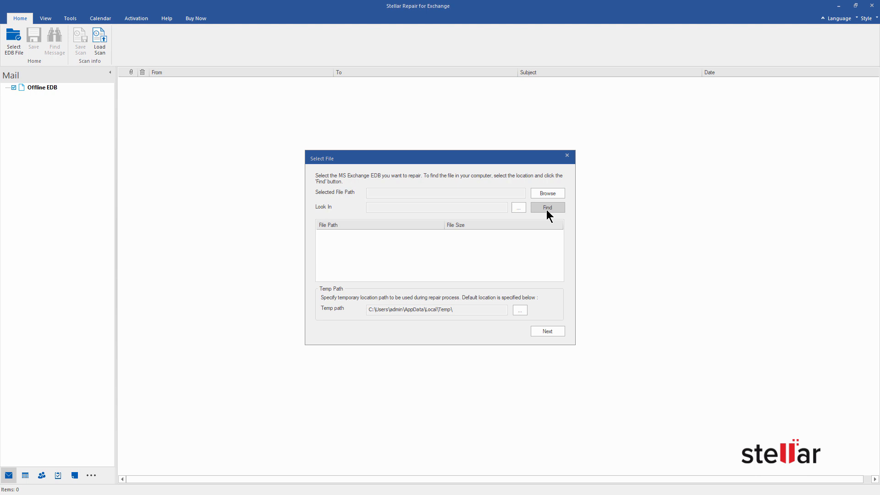
pyautogui.moveTo(552, 196)
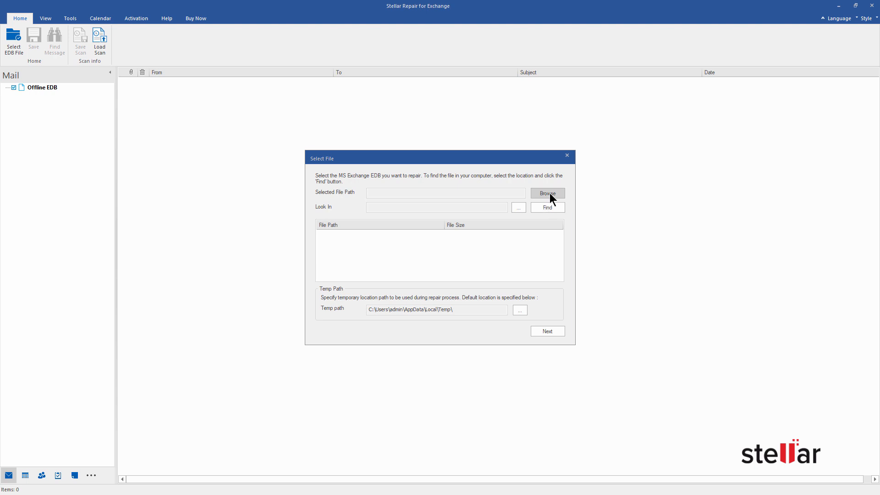
# Step: Browse for and select the alexo.edb database file as the source
pyautogui.click(547, 194)
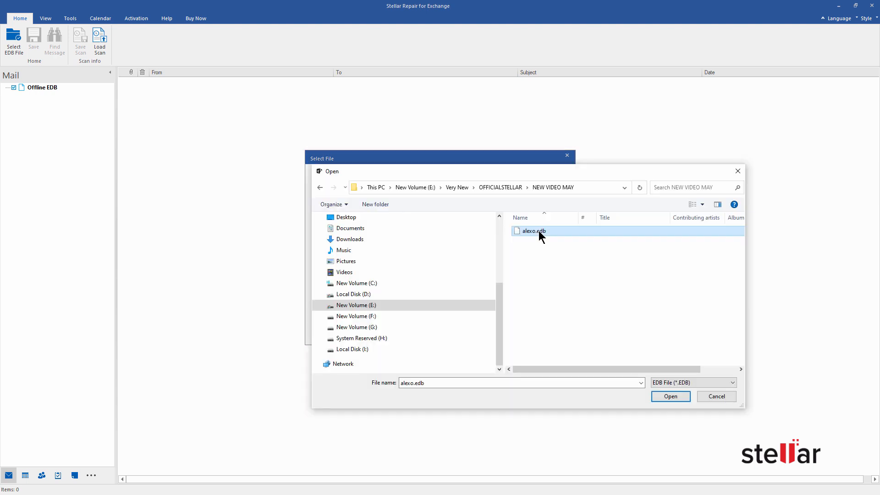
pyautogui.click(671, 397)
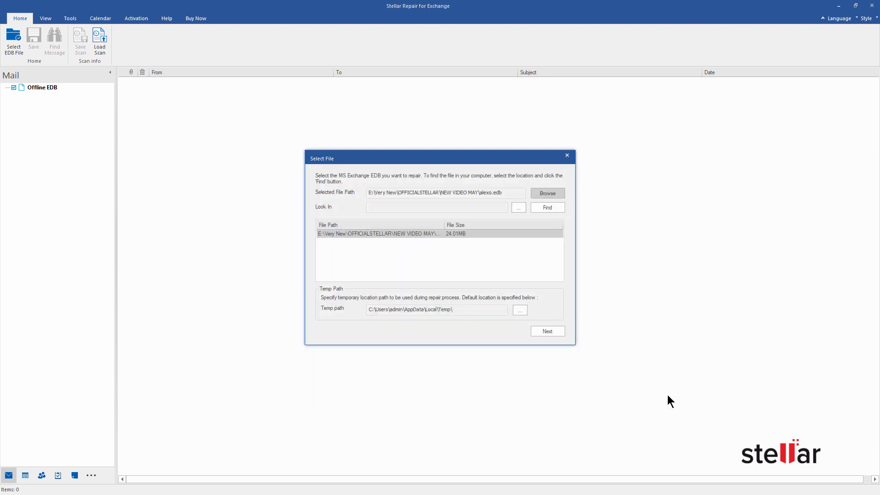
# Step: Run a Quick Scan on alexo.edb to recover its mailboxes
pyautogui.click(547, 331)
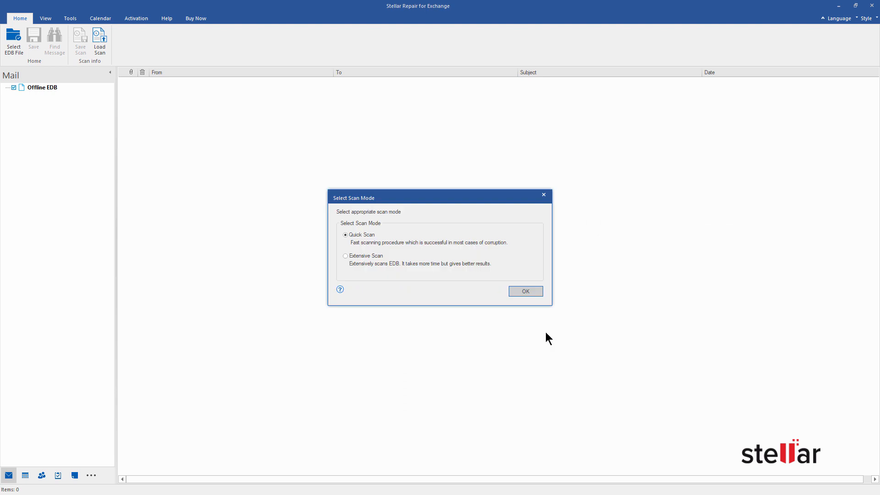
pyautogui.moveTo(401, 311)
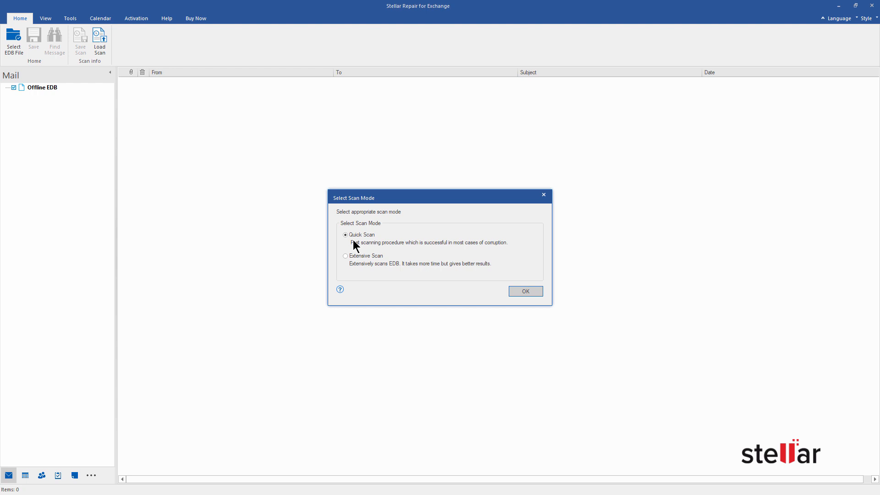
pyautogui.moveTo(358, 268)
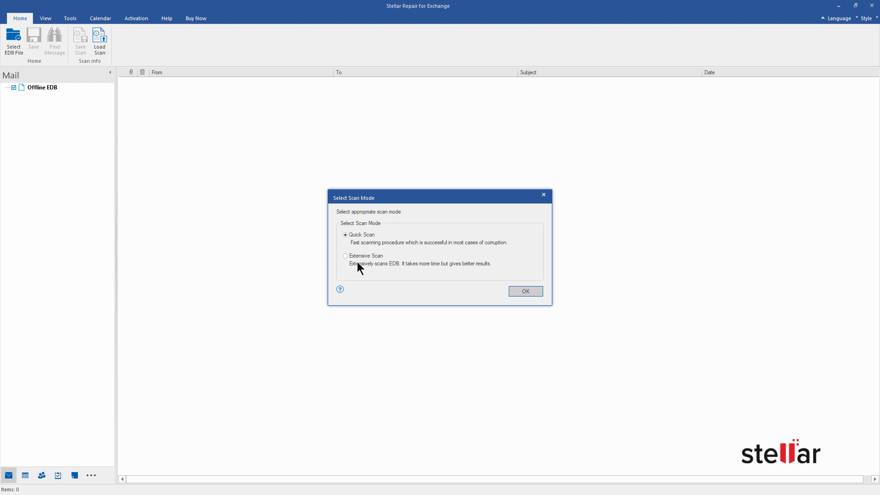
pyautogui.moveTo(360, 249)
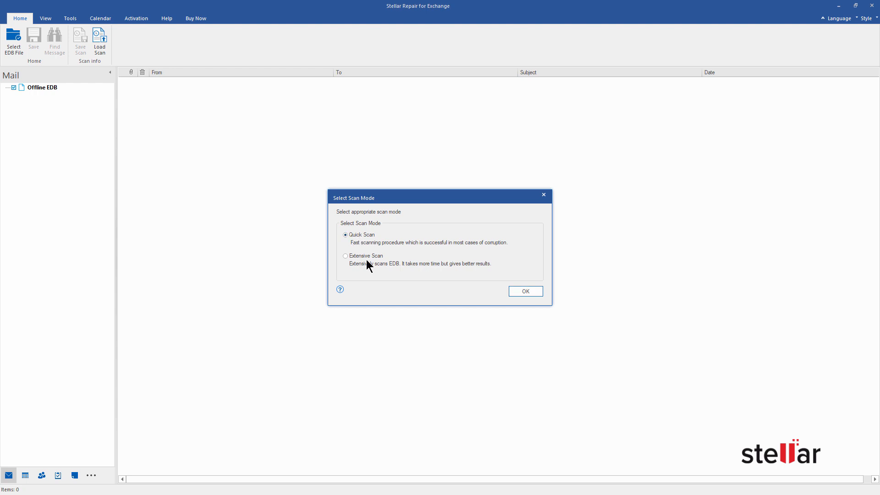
pyautogui.click(525, 291)
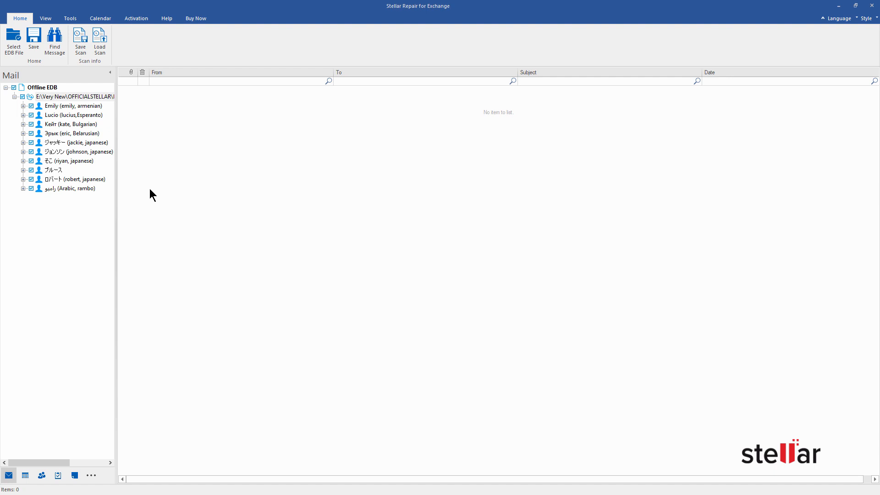
pyautogui.moveTo(97, 118)
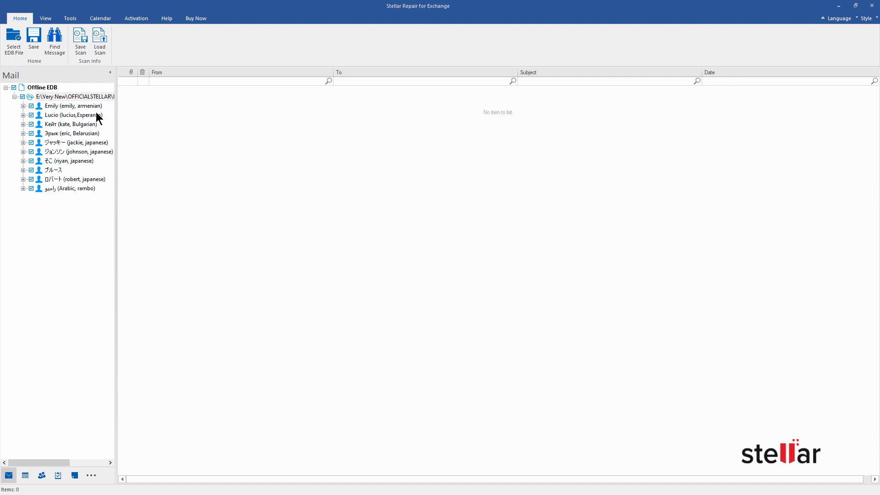
# Step: Expand Emily's mailbox and view the alexo contact card in Contacts
pyautogui.click(25, 105)
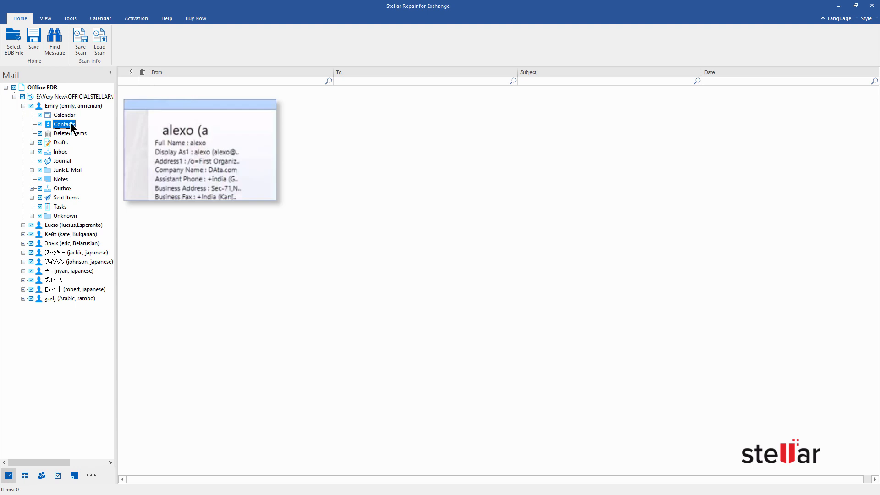
pyautogui.moveTo(34, 41)
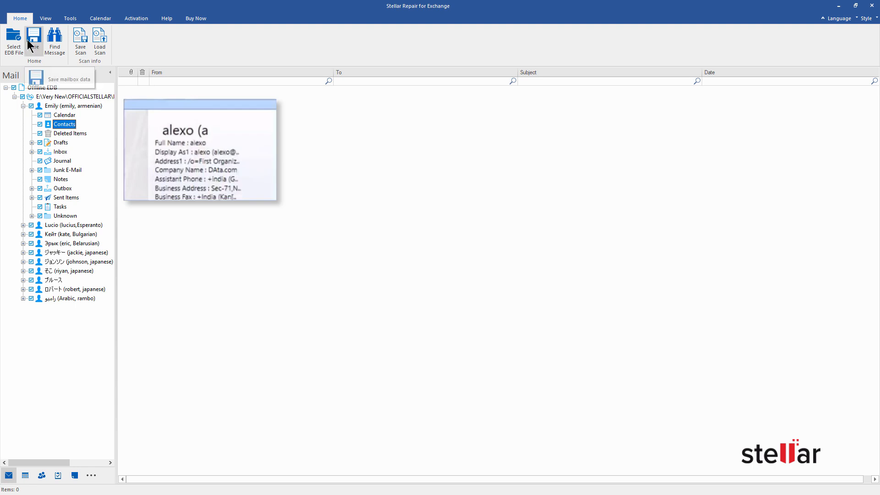
# Step: Review the export formats, including Office 365 and public folder, then choose Save As PST
pyautogui.click(28, 27)
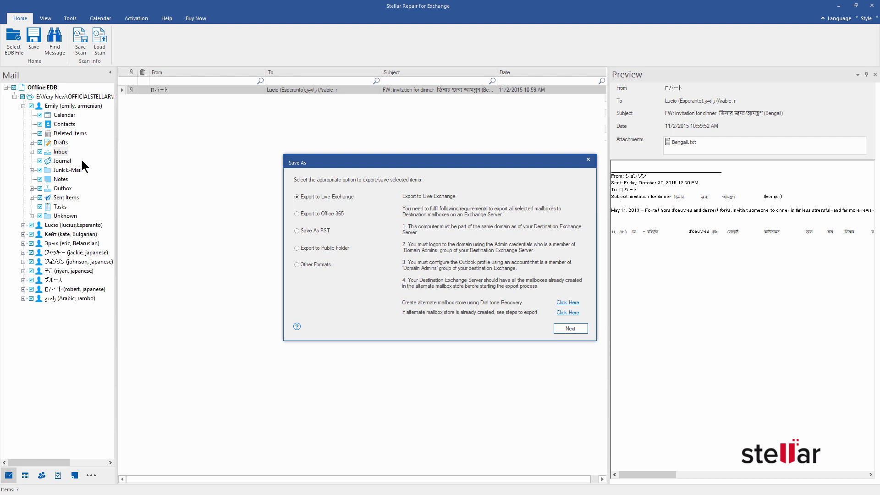
pyautogui.click(297, 230)
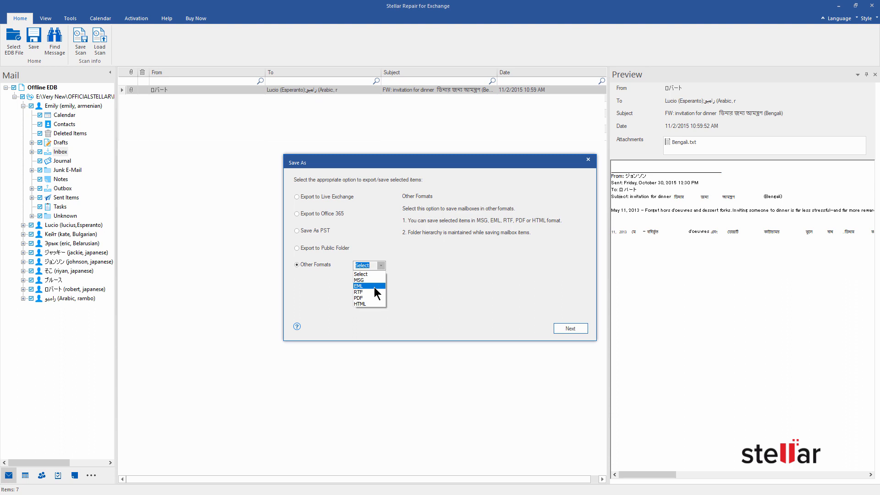
pyautogui.moveTo(371, 295)
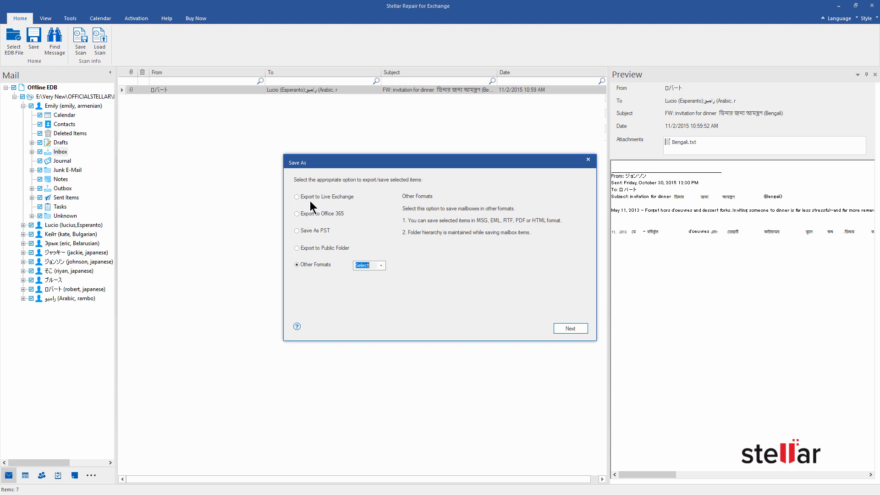
pyautogui.click(297, 214)
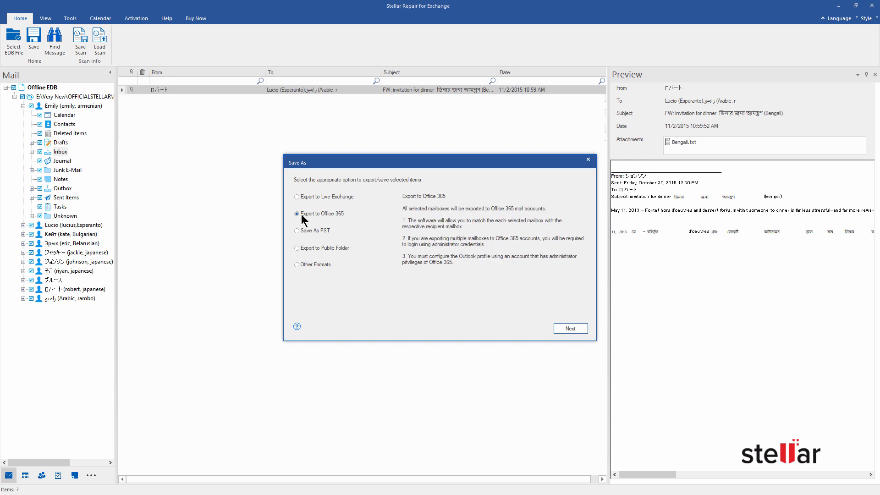
pyautogui.click(297, 248)
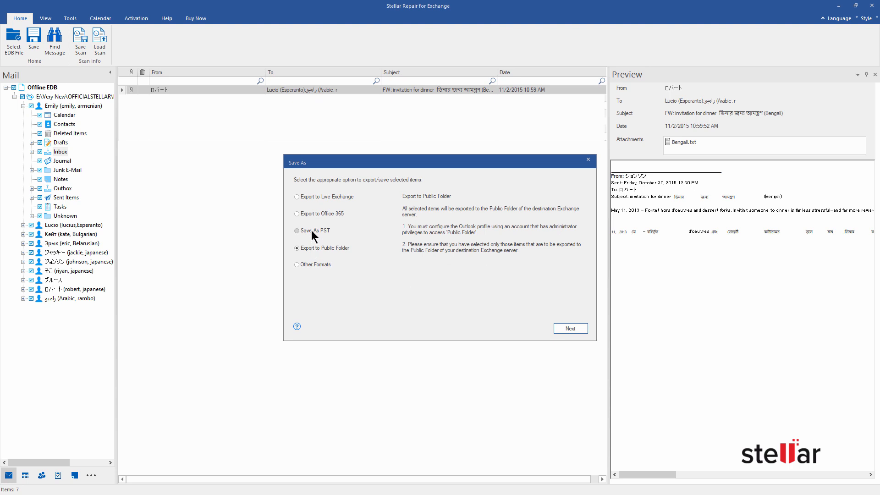
pyautogui.click(297, 230)
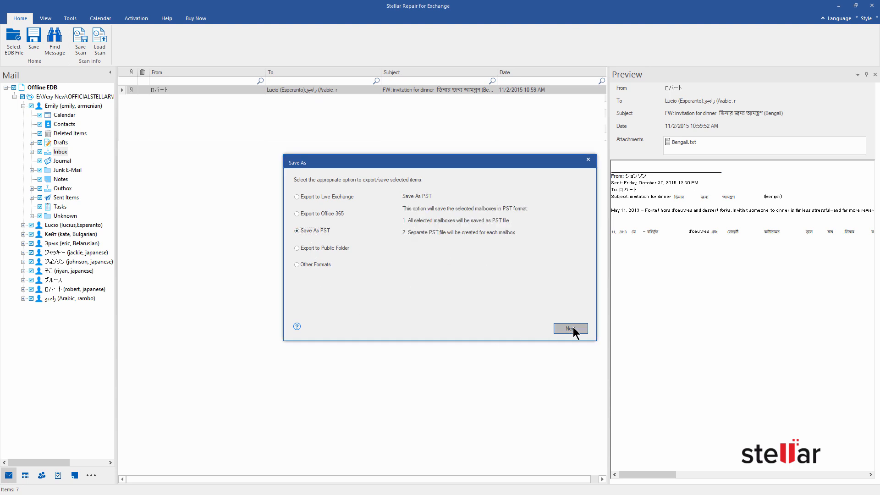
# Step: Set the Desktop as the PST destination folder
pyautogui.click(571, 329)
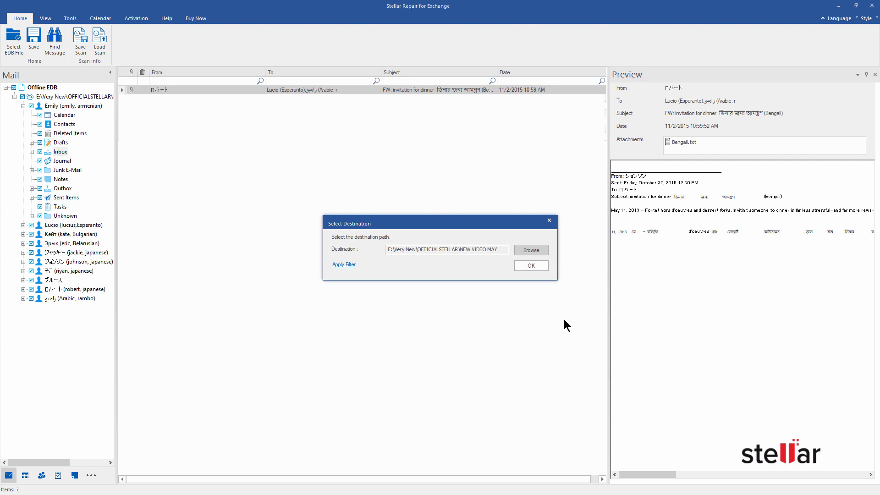
pyautogui.click(531, 249)
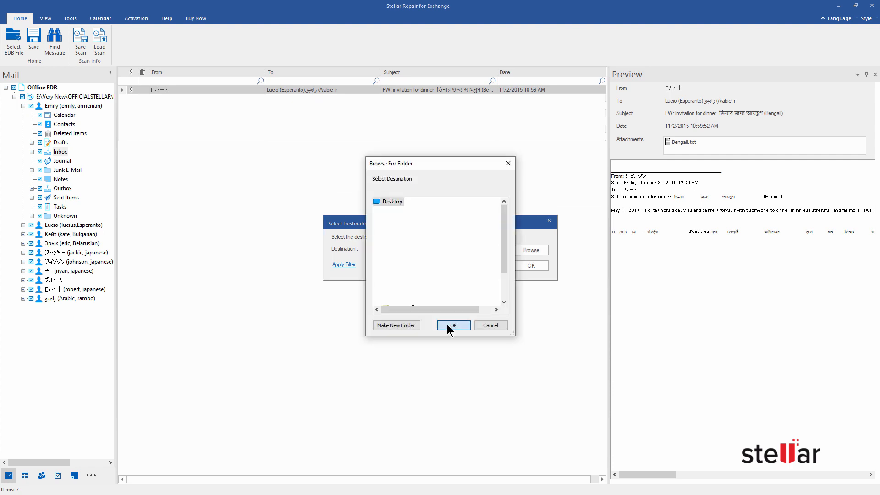
pyautogui.click(453, 325)
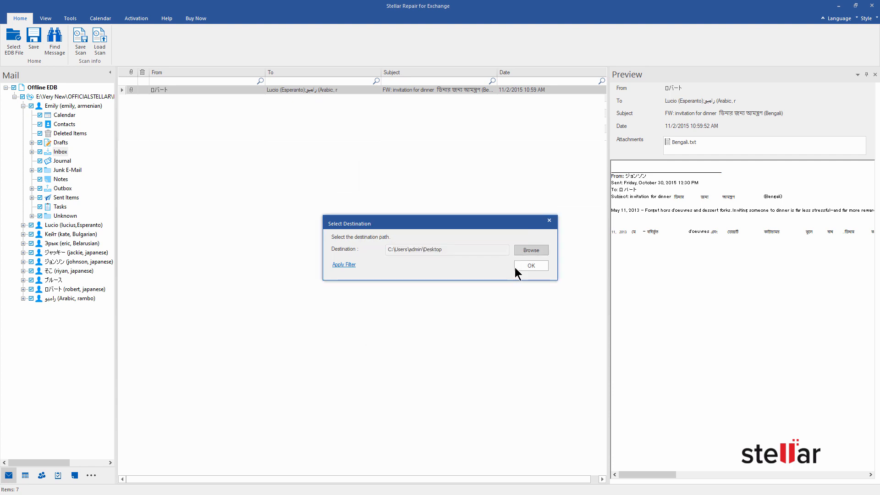
pyautogui.click(530, 266)
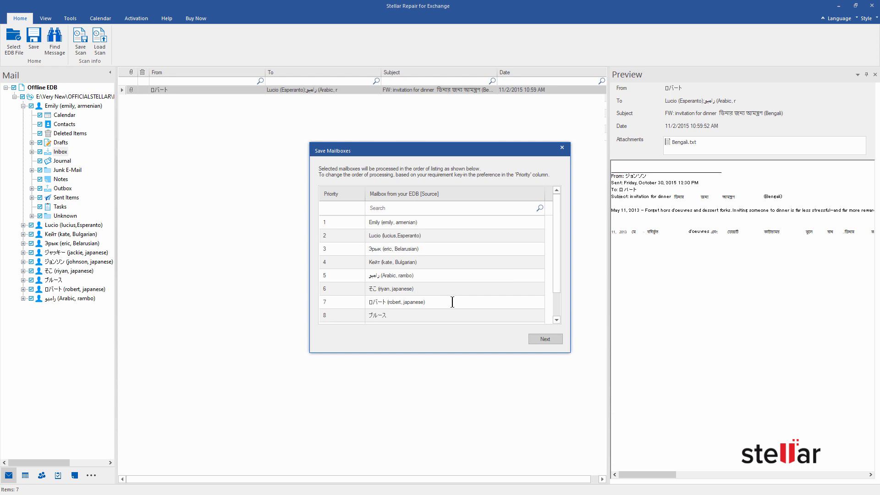
# Step: Give Lucio's mailbox priority 1 and begin saving all queued mailboxes
pyautogui.click(341, 223)
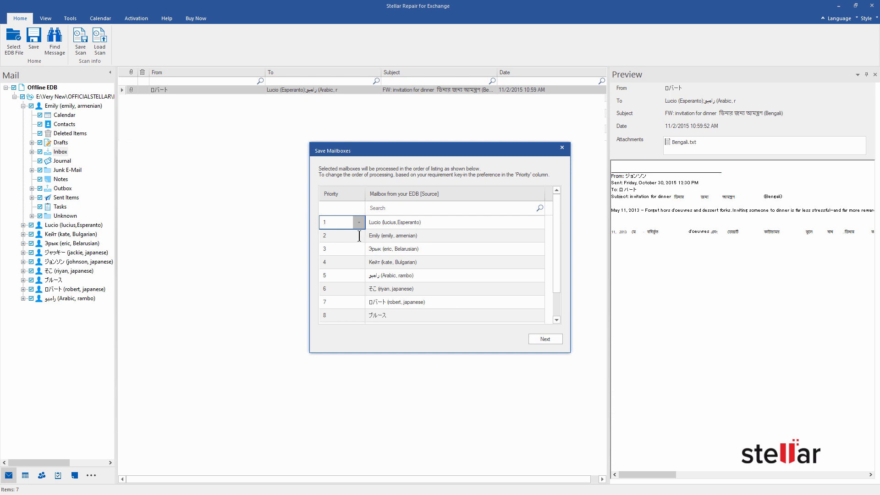
pyautogui.click(359, 235)
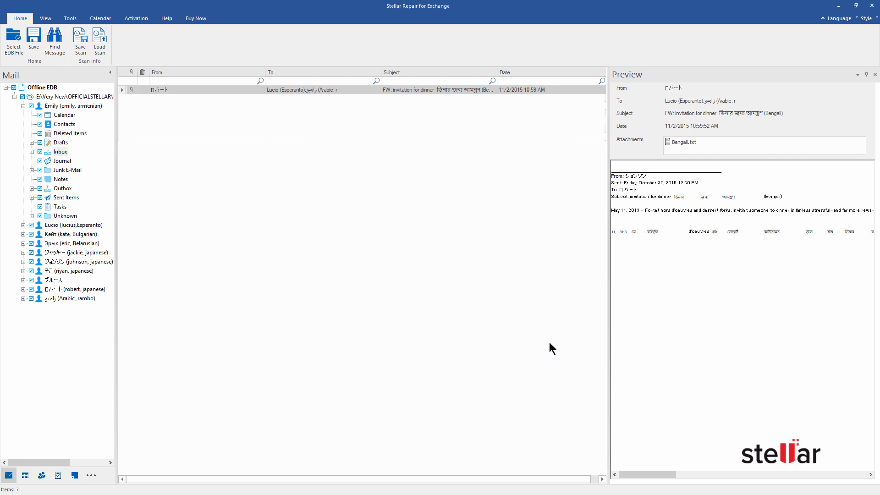
pyautogui.click(30, 36)
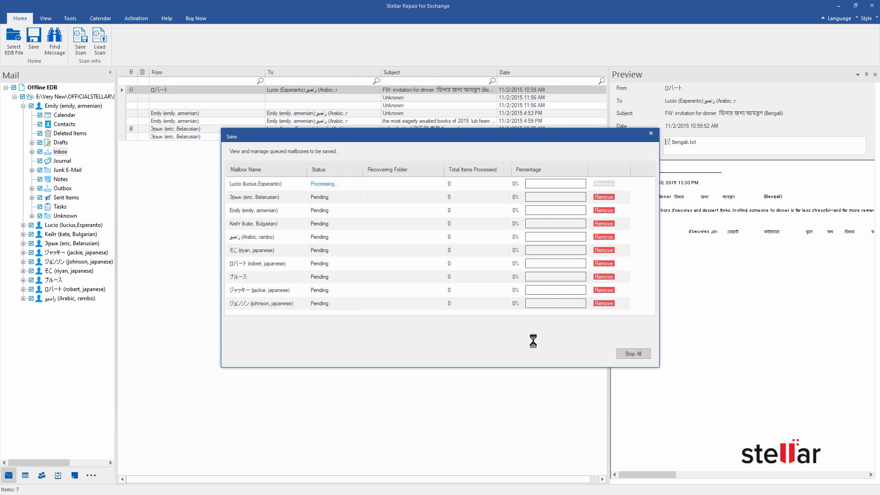